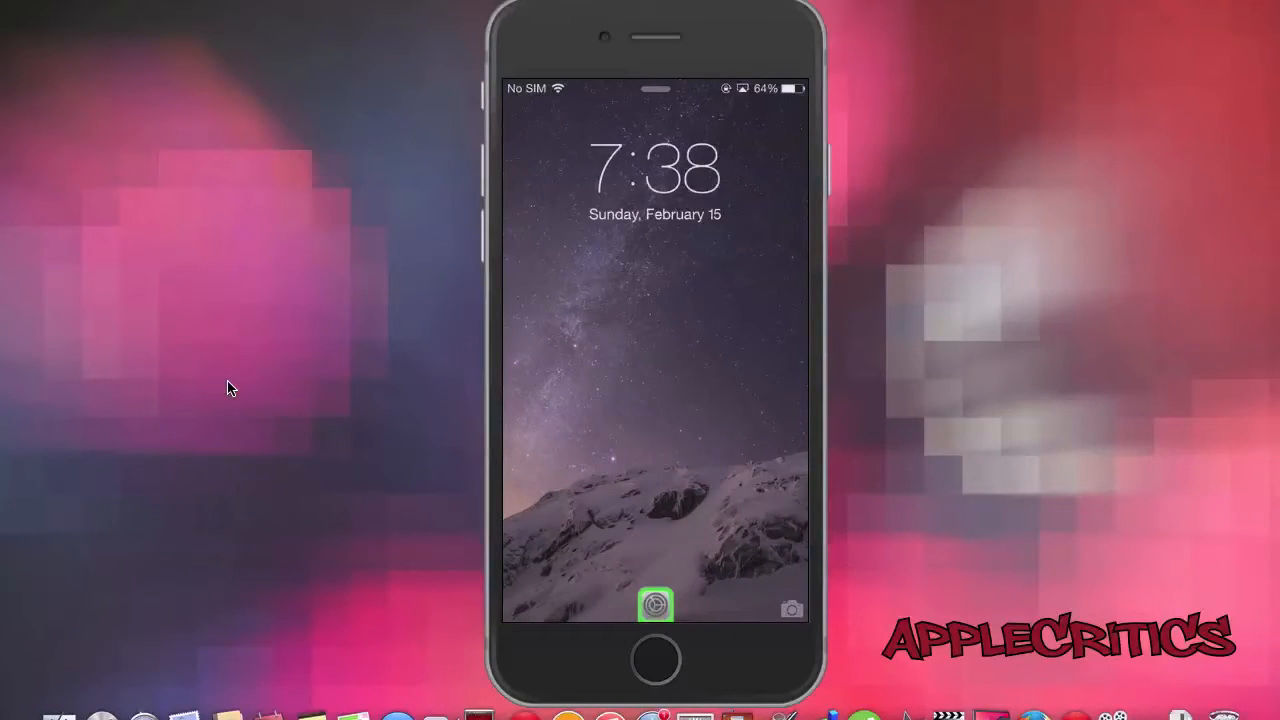
Step: Unlock the iPhone from the BerryC8 lock screen to reach the home screen
{"action": "left_click", "coordinate": [656, 606]}
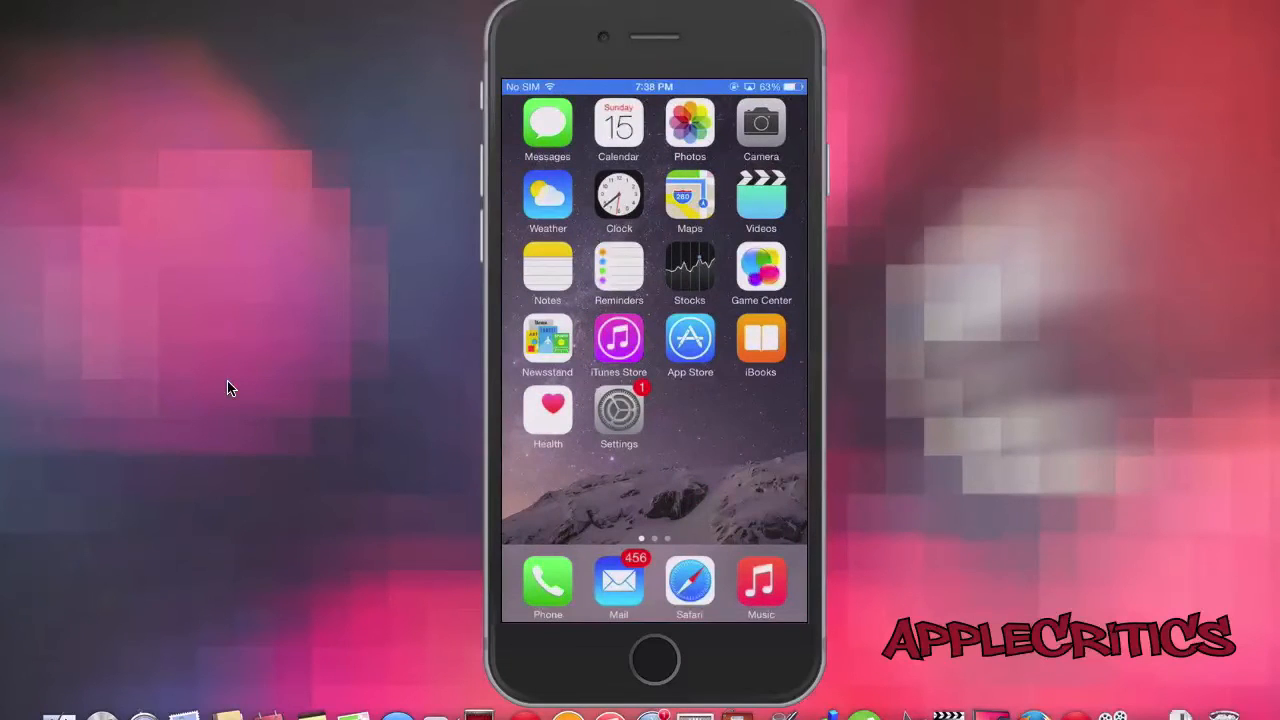
Step: Go into Settings > BerryC8 and scroll down to its App Shortcuts list of slots
{"action": "left_click", "coordinate": [618, 418]}
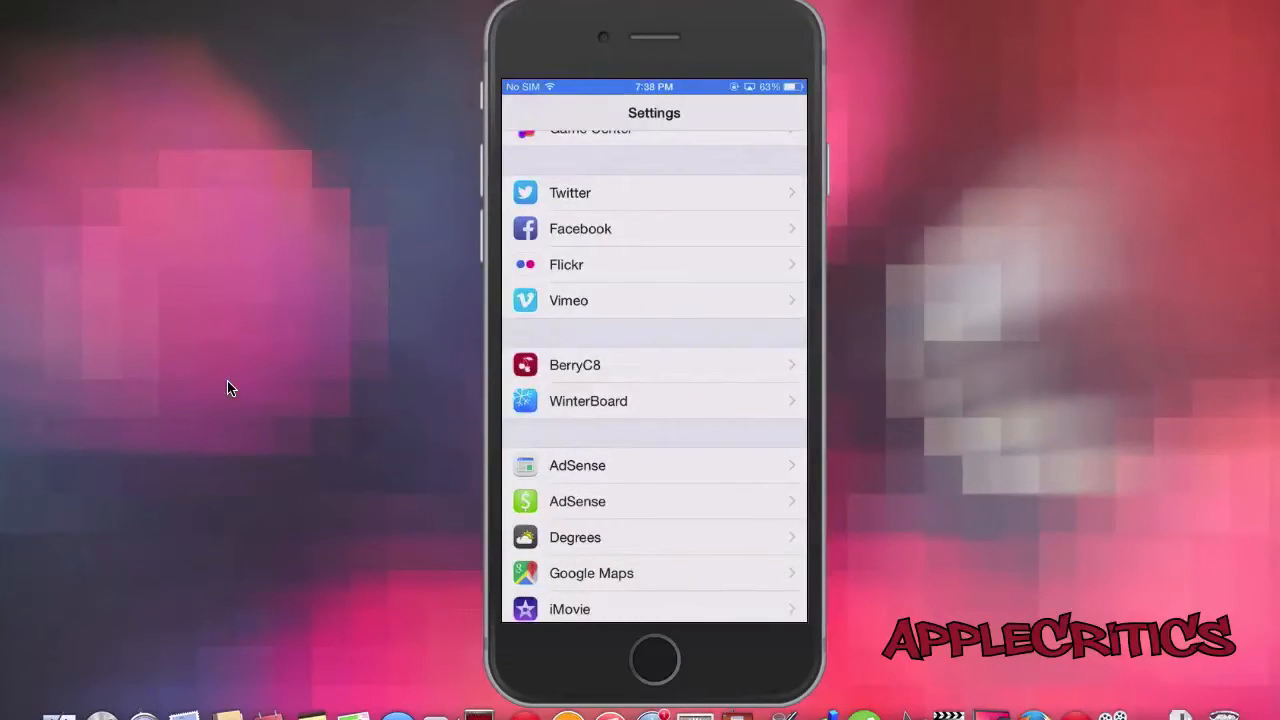
{"action": "left_click", "coordinate": [576, 364]}
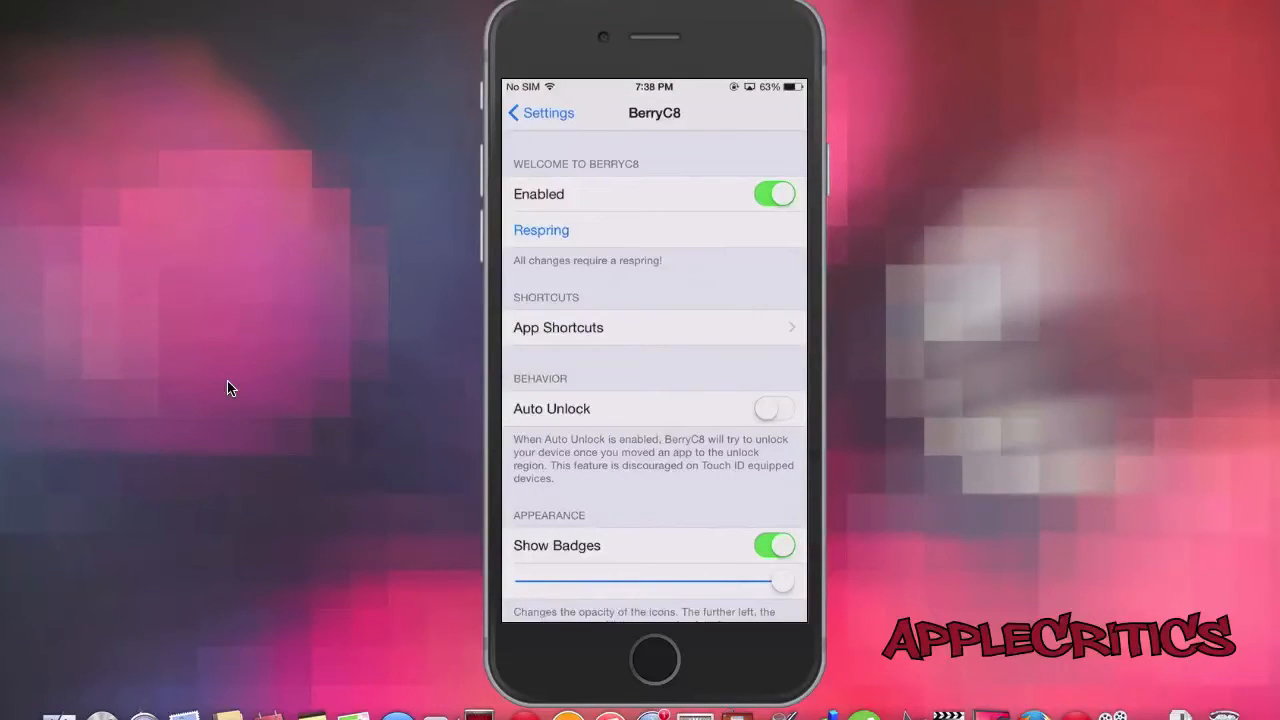
{"action": "scroll", "scroll_direction": "down", "scroll_amount": 3}
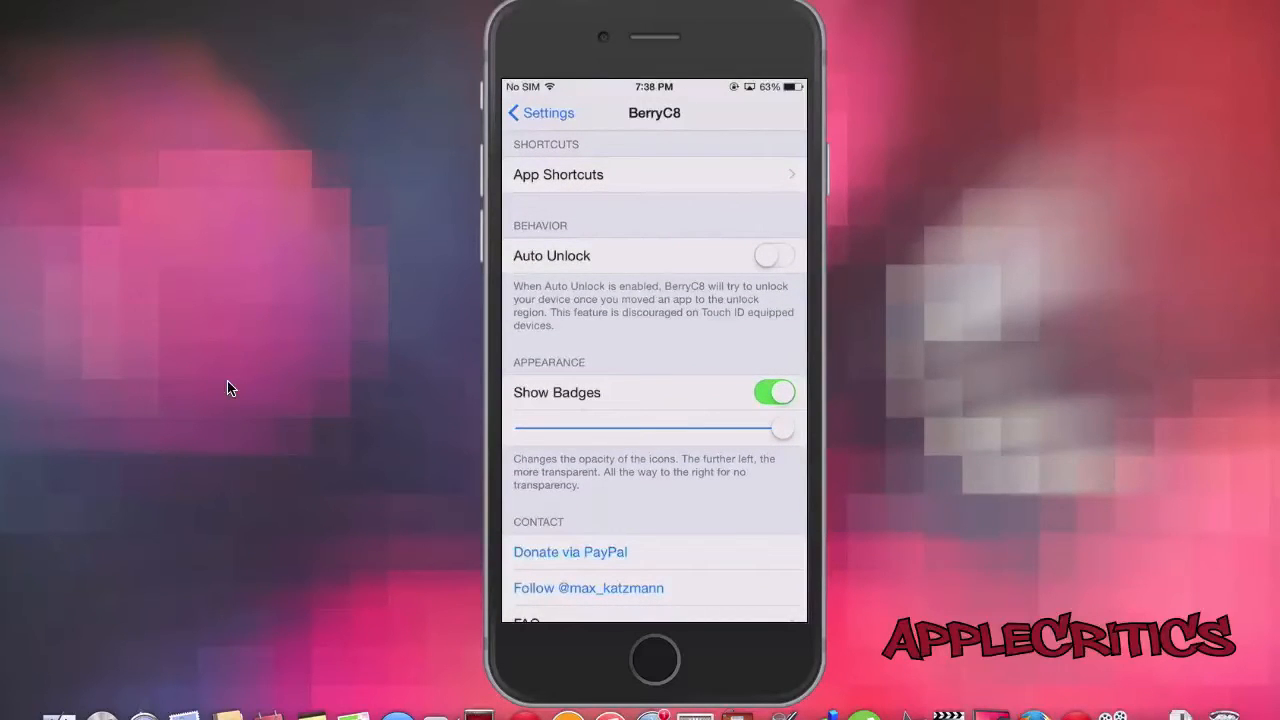
{"action": "scroll", "scroll_direction": "down", "scroll_amount": 3}
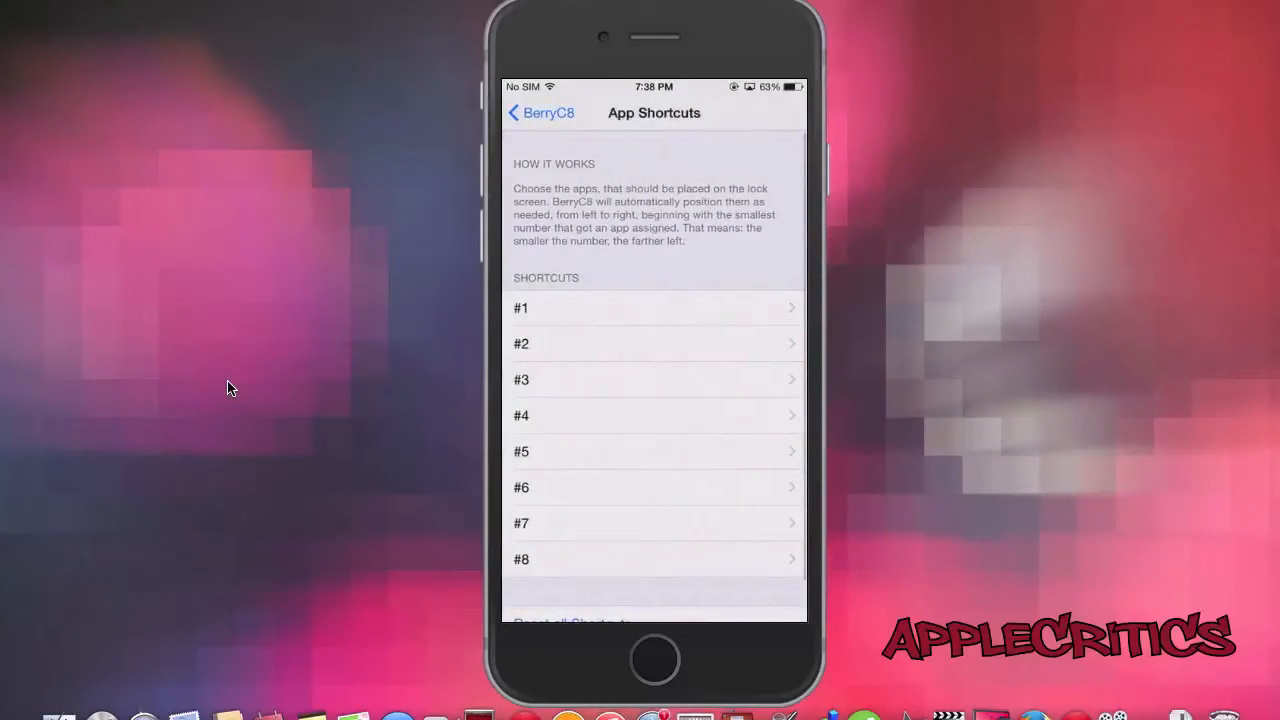
{"action": "scroll", "scroll_direction": "down", "scroll_amount": 3}
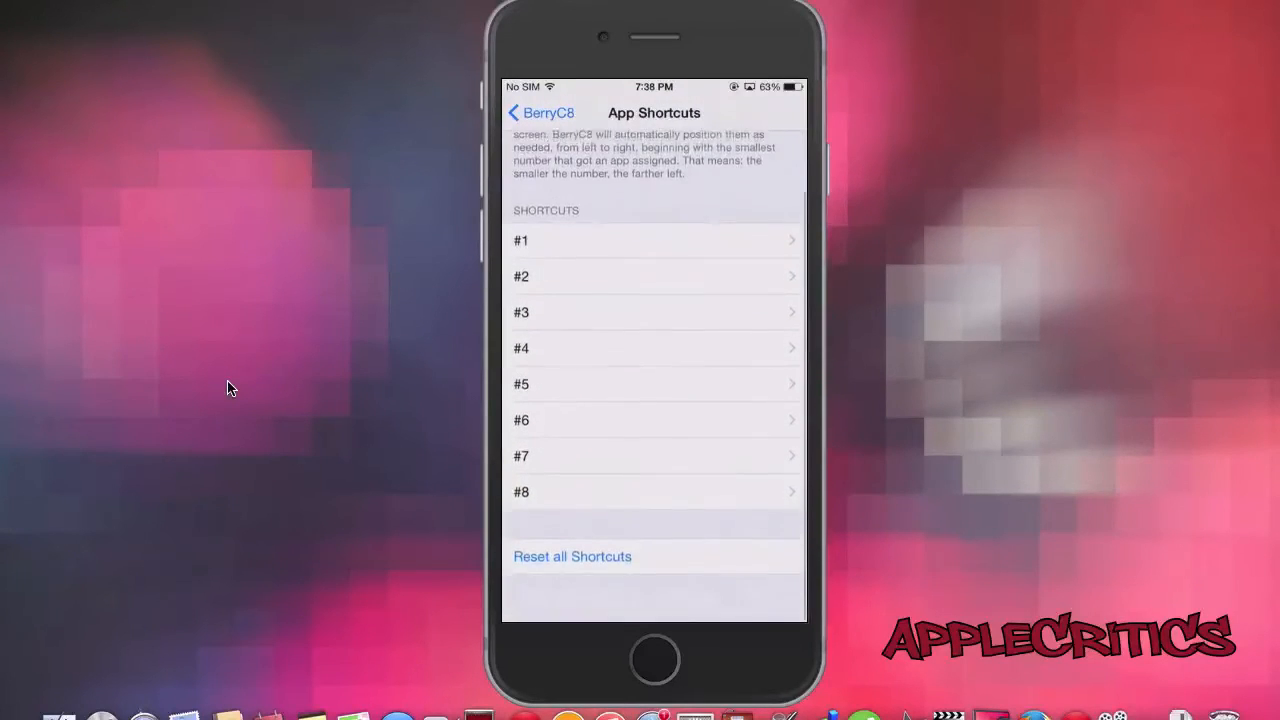
{"action": "scroll", "scroll_direction": "down", "scroll_amount": 3}
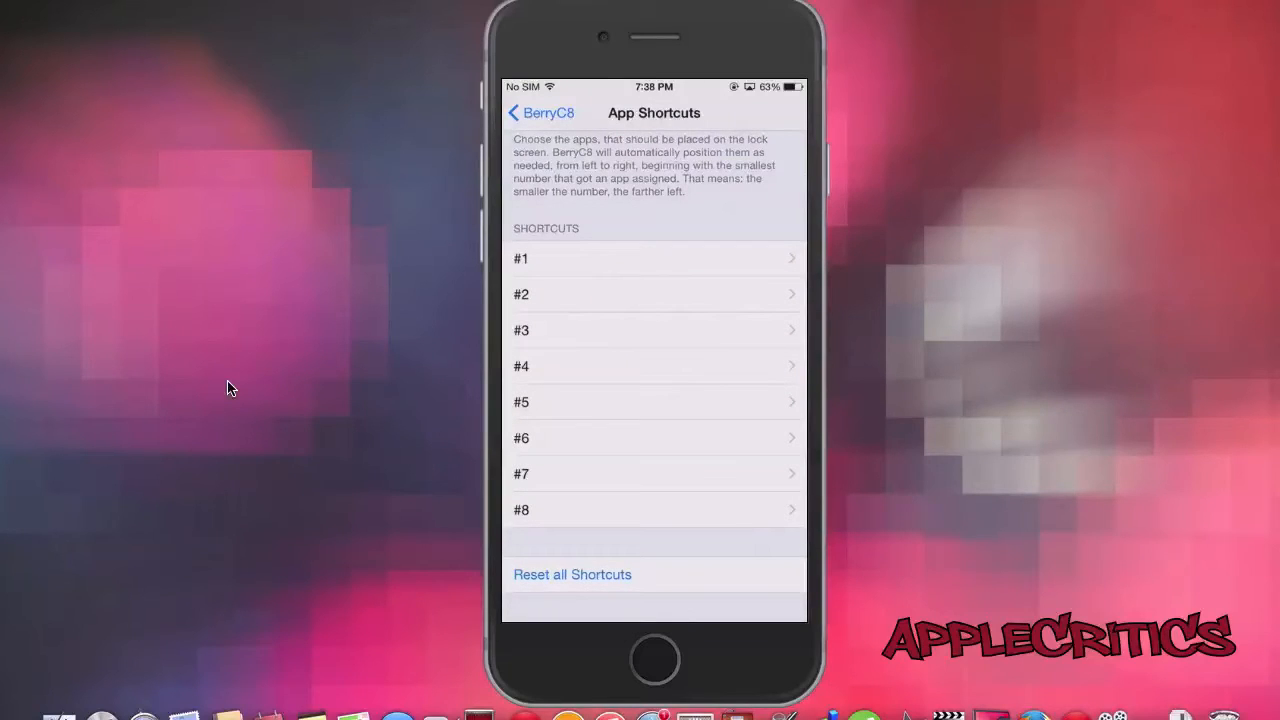
{"action": "scroll", "scroll_direction": "down", "scroll_amount": 3}
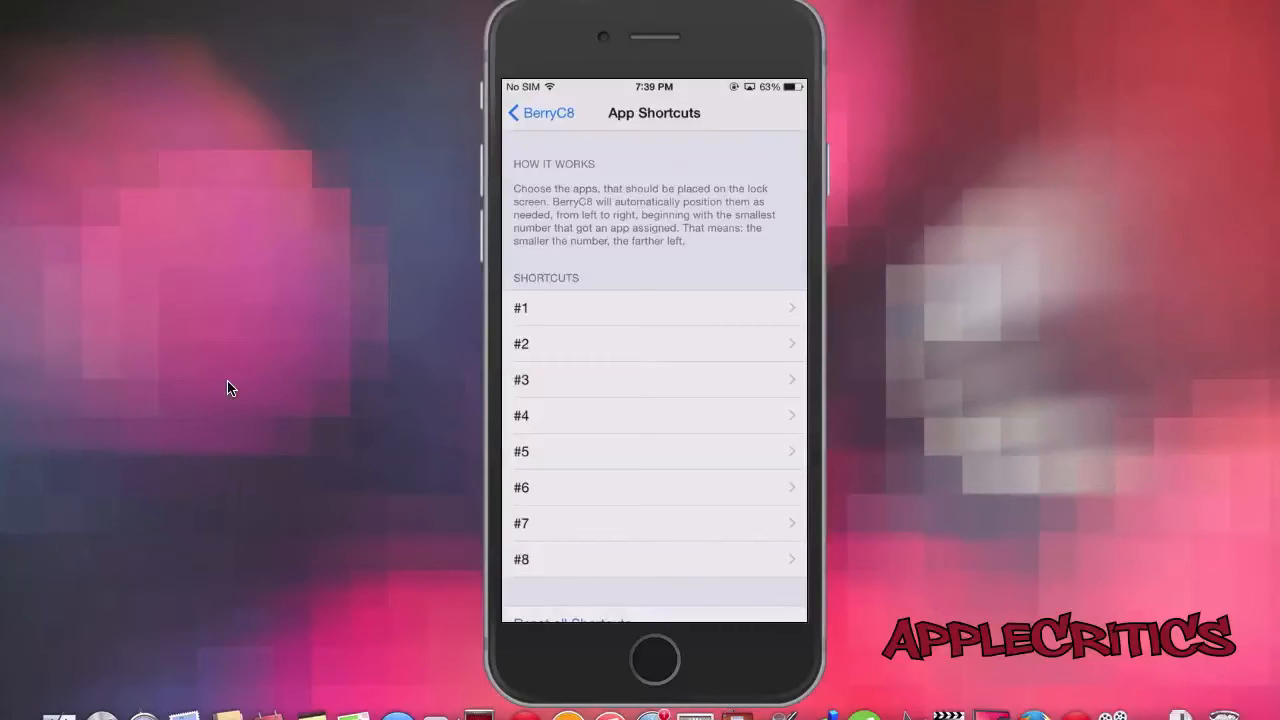
{"action": "left_click", "coordinate": [656, 308]}
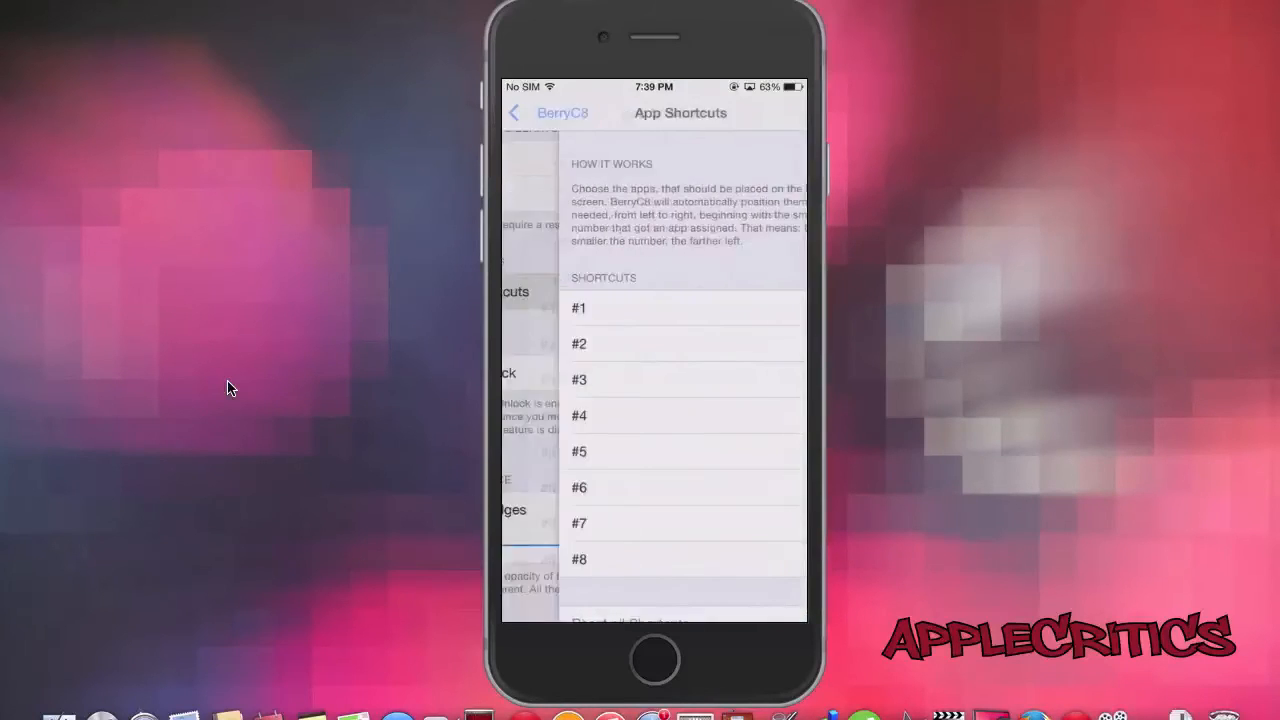
Step: Return to BerryC8's main page and scroll past Behavior and Appearance to Contact
{"action": "left_click", "coordinate": [536, 112]}
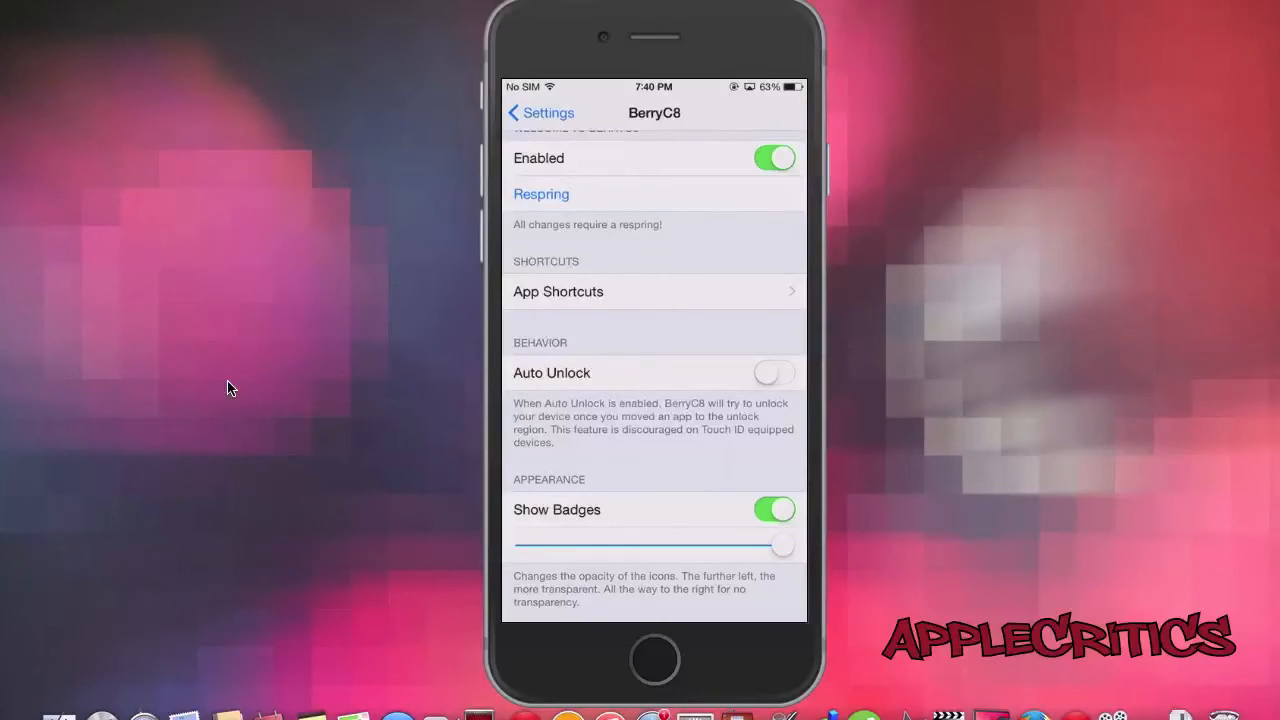
{"action": "scroll", "scroll_direction": "down", "scroll_amount": 3}
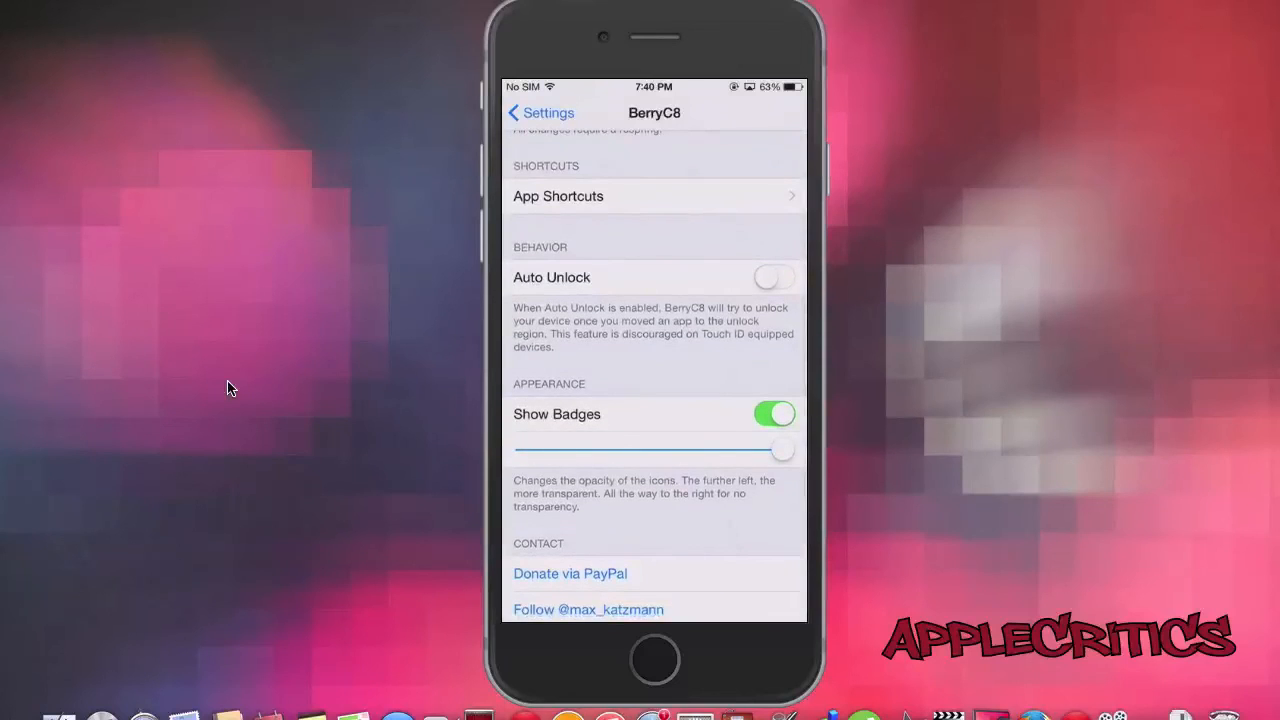
{"action": "scroll", "scroll_direction": "down", "scroll_amount": 3}
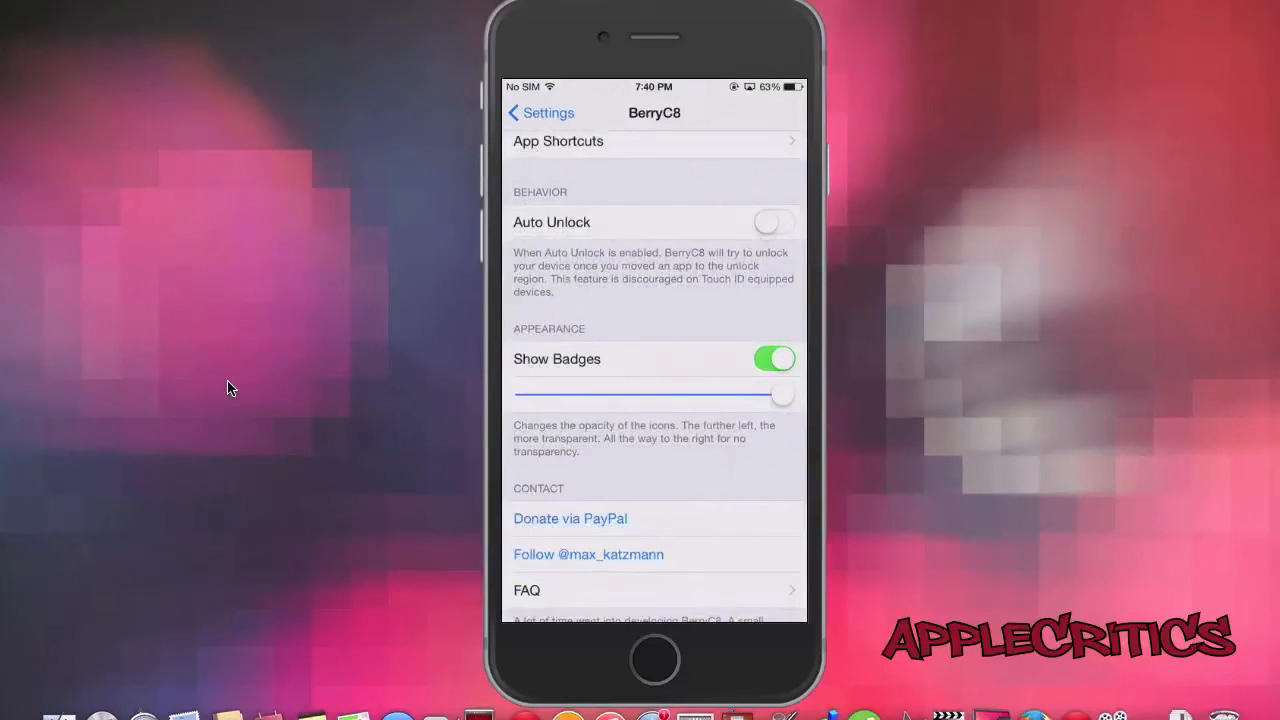